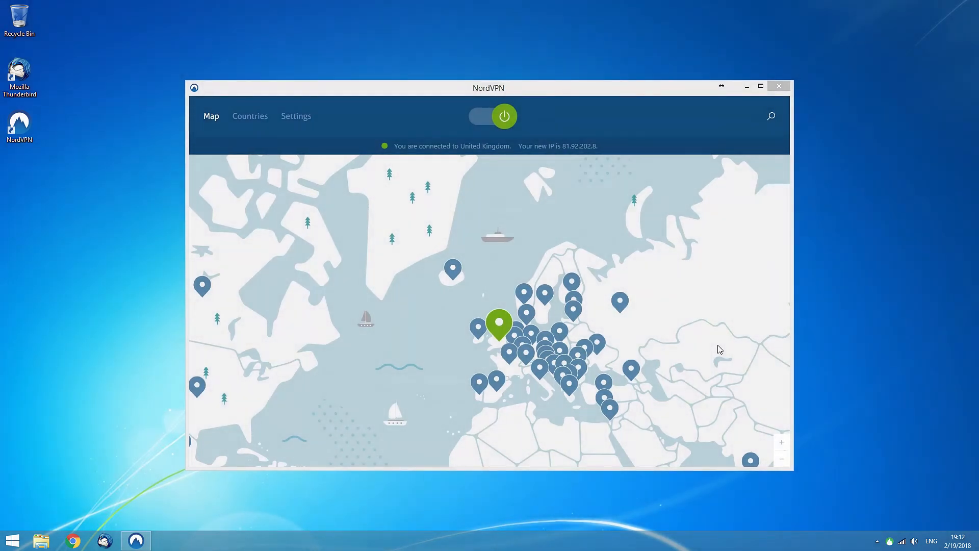
mouse_move(365, 245)
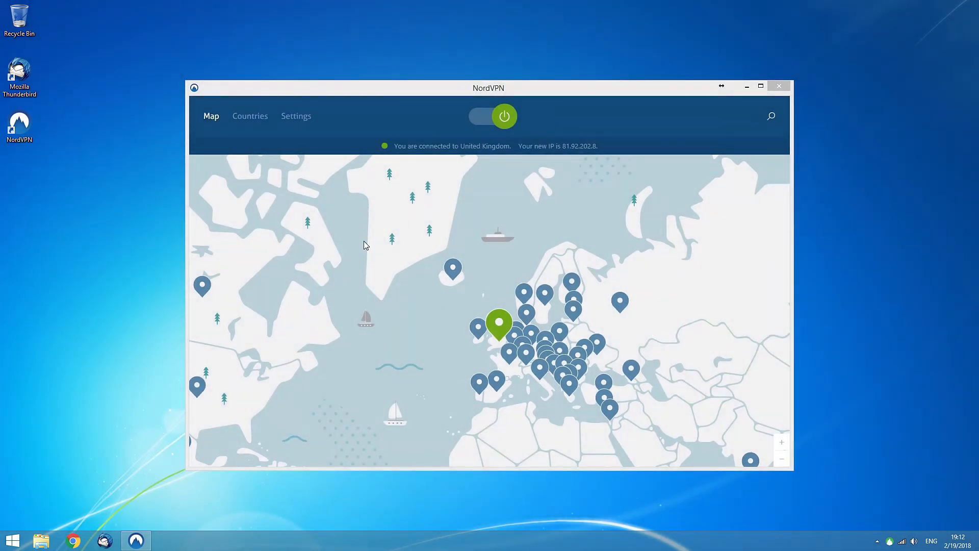
Step: Browse the Countries list, then My Favourites, then the Speciality Servers categories
left_click(249, 115)
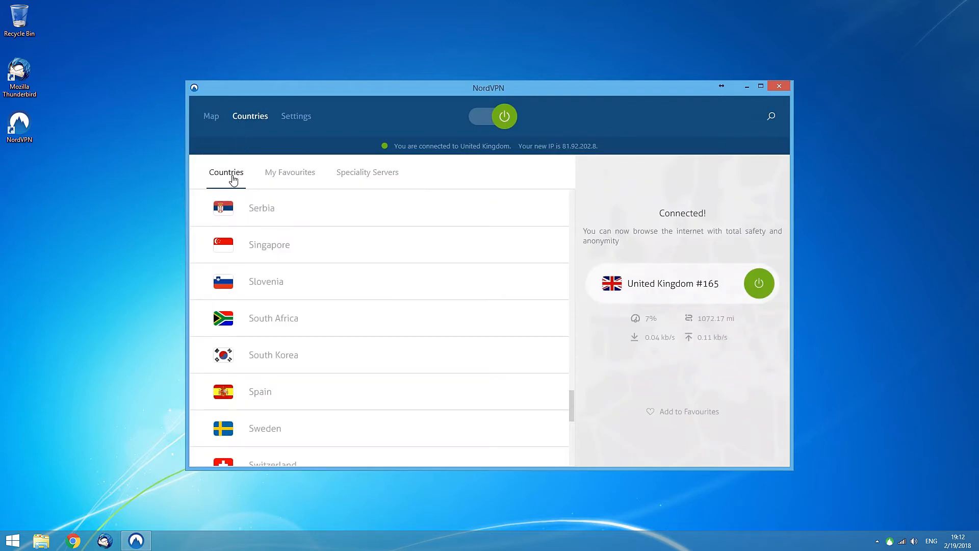
left_click(290, 171)
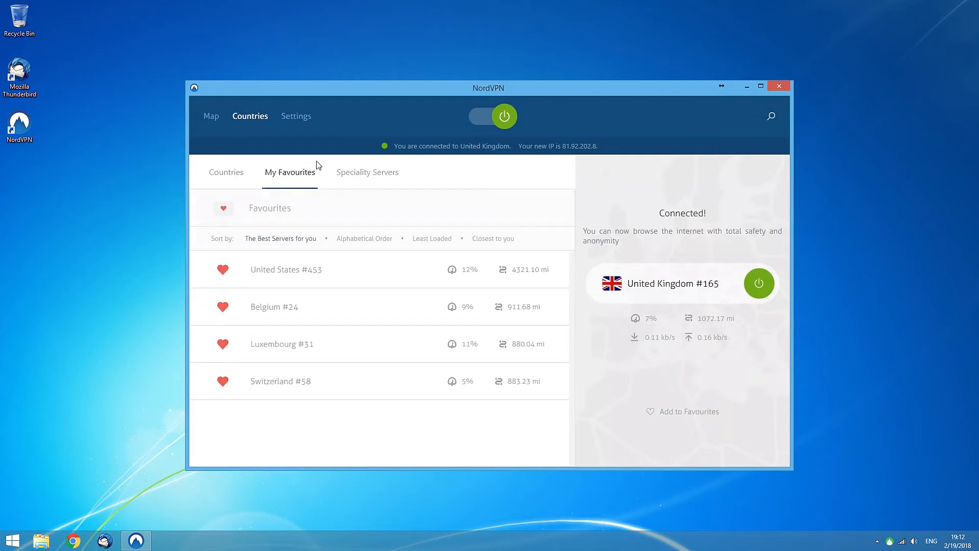
left_click(367, 173)
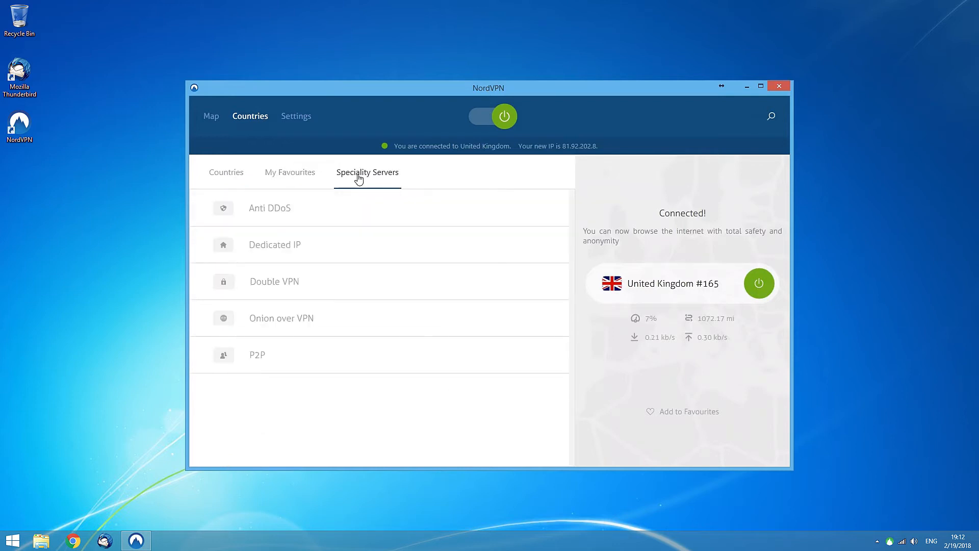
mouse_move(780, 276)
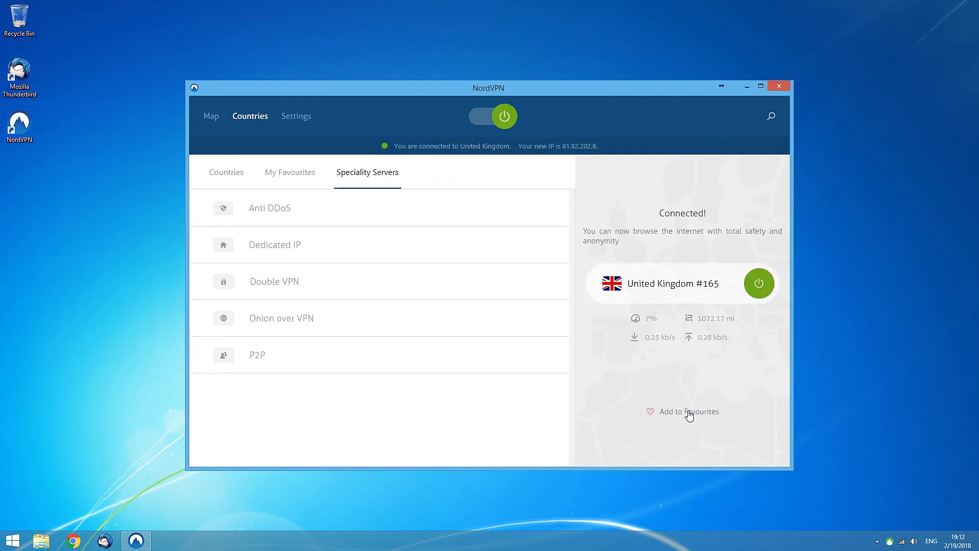
mouse_move(651, 340)
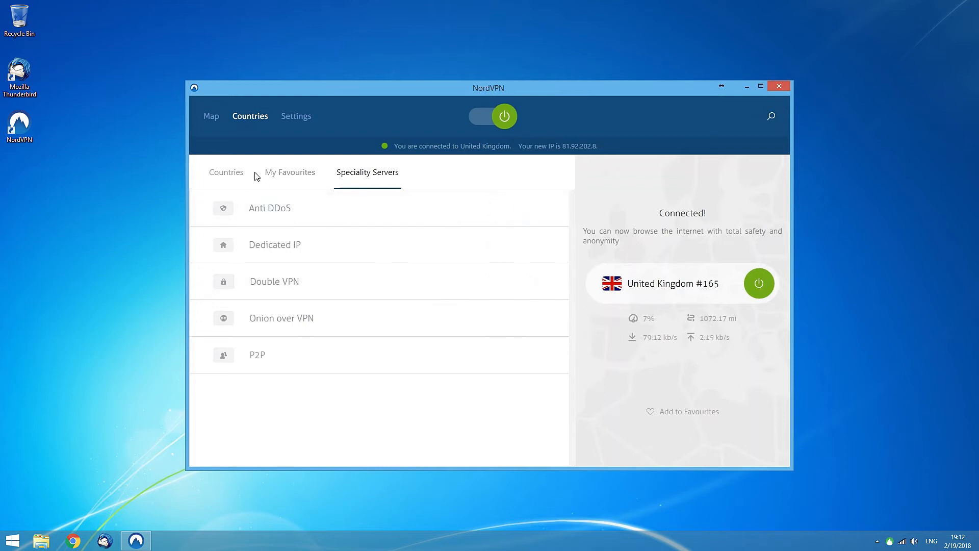
Step: Return to the full Countries list while still connected to United Kingdom #165
left_click(226, 171)
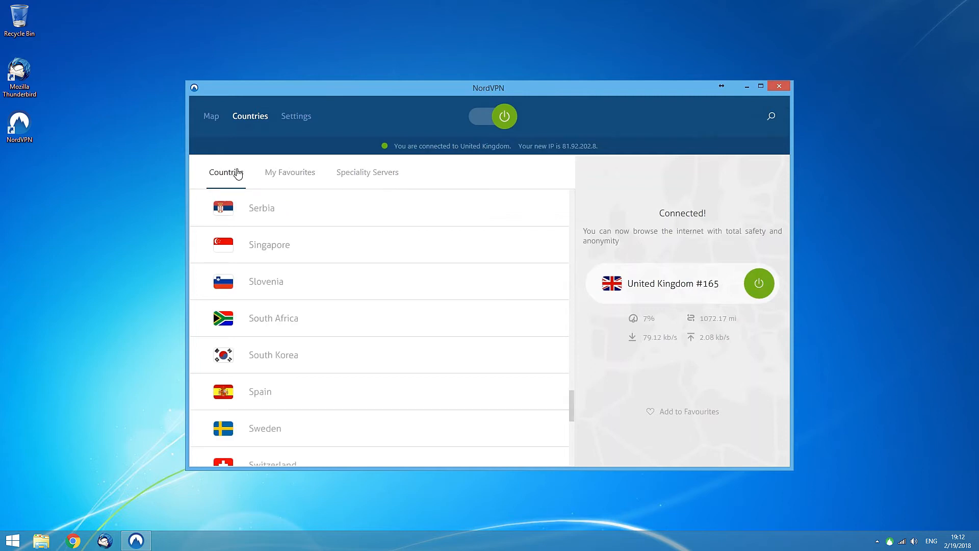
mouse_move(243, 215)
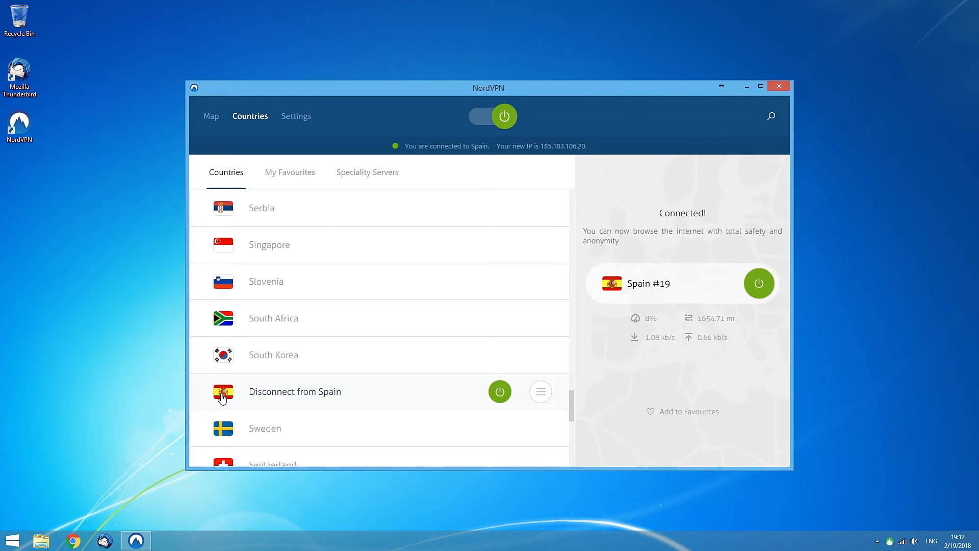
mouse_move(418, 381)
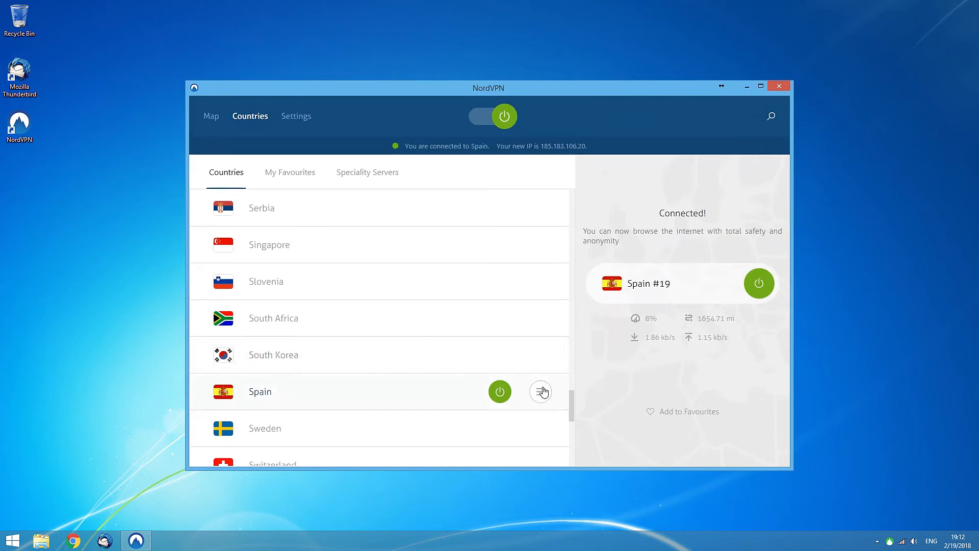
Step: List Spain's servers sorted by Closest to you and favourite Spain #16
left_click(540, 392)
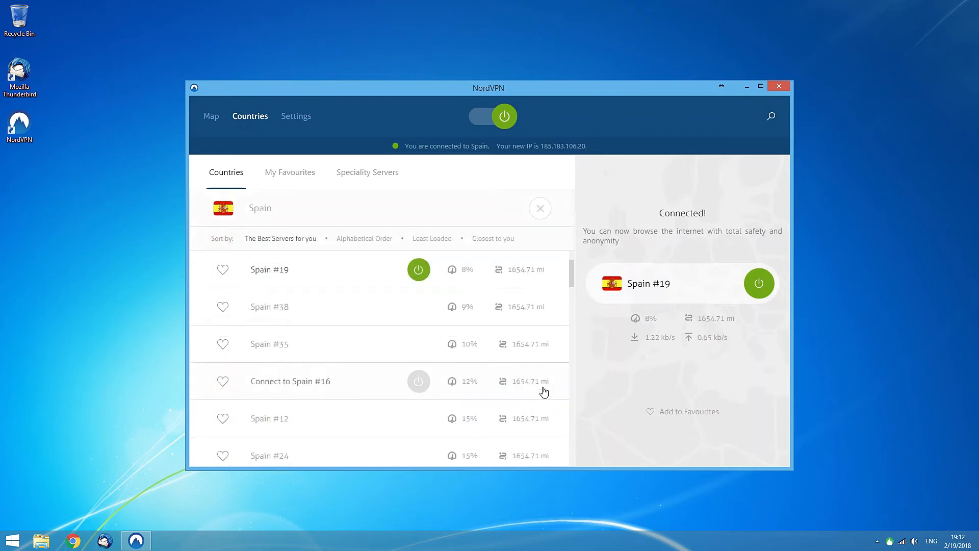
mouse_move(529, 227)
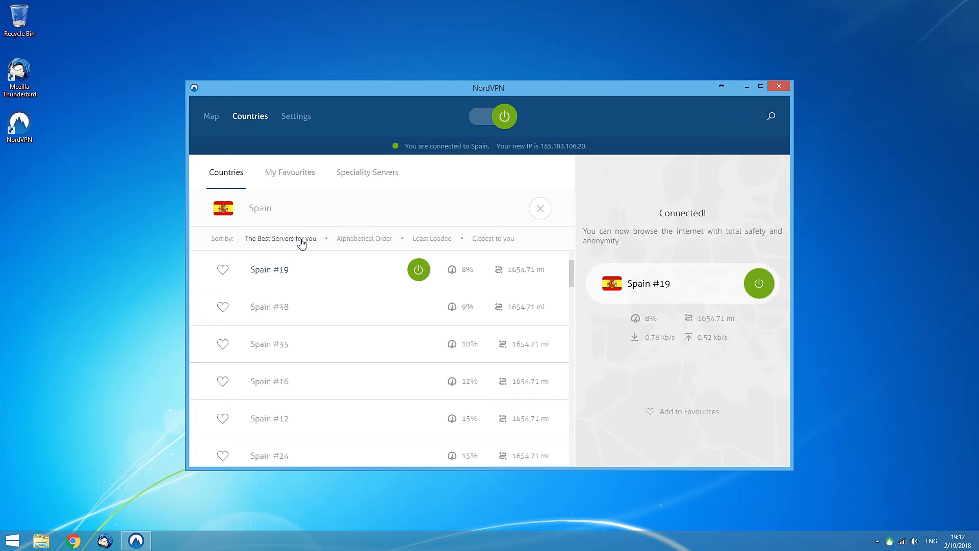
left_click(364, 238)
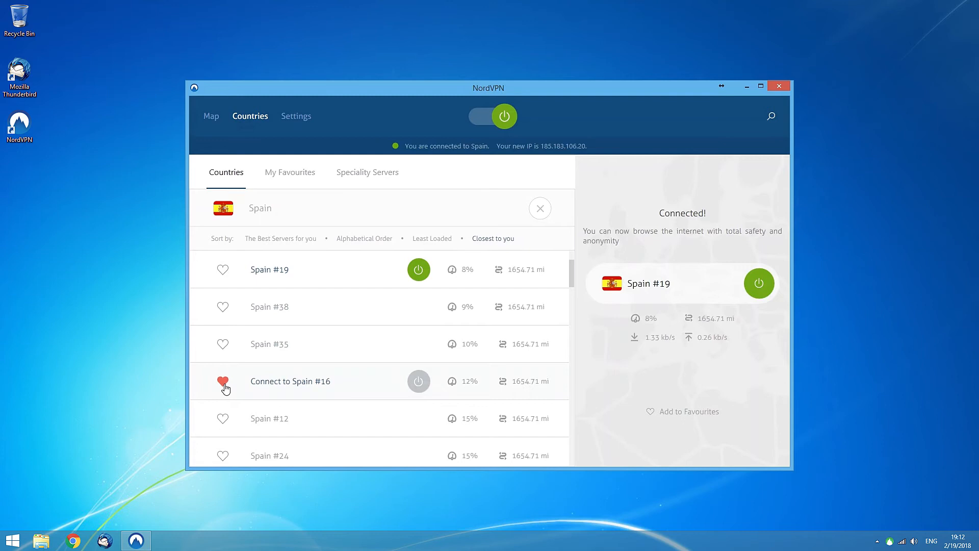
left_click(419, 381)
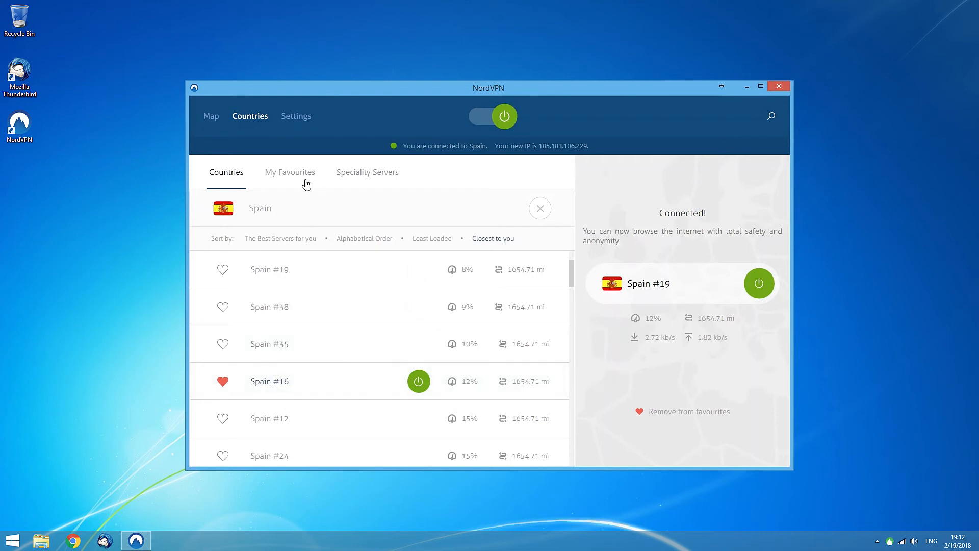
Step: Show My Favourites, now listing the connected Spain #16 with the other favourite servers
left_click(290, 172)
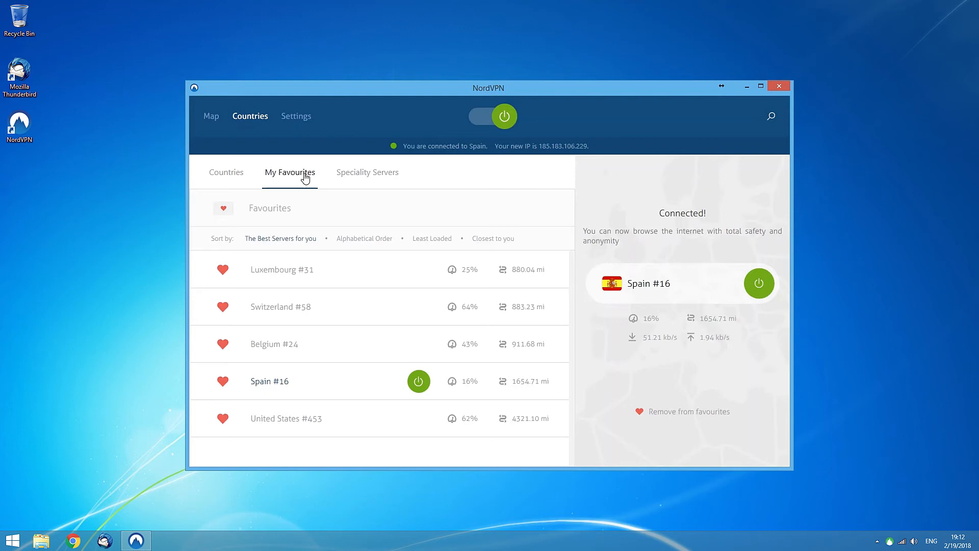
mouse_move(228, 270)
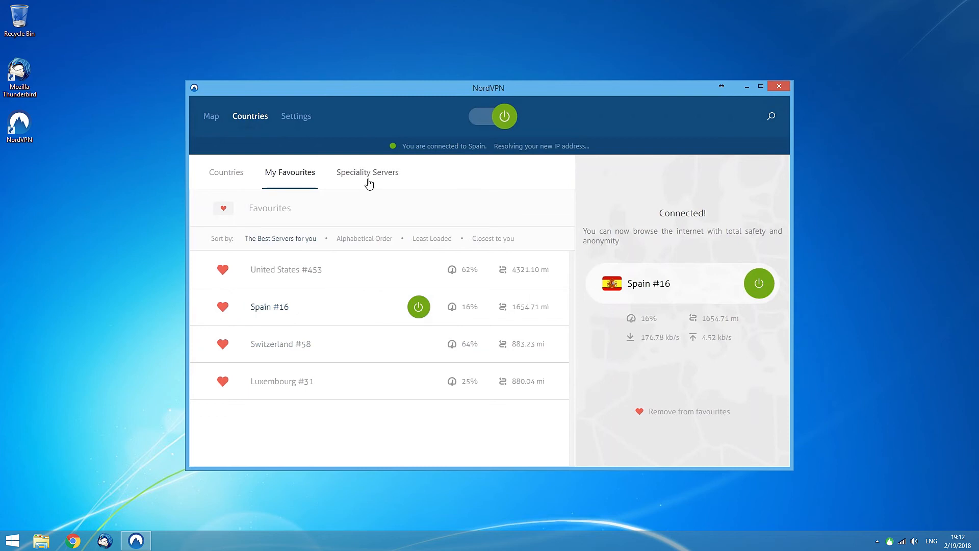
Step: From Speciality Servers, connect to Dedicated IP, landing on Germany #70
left_click(367, 173)
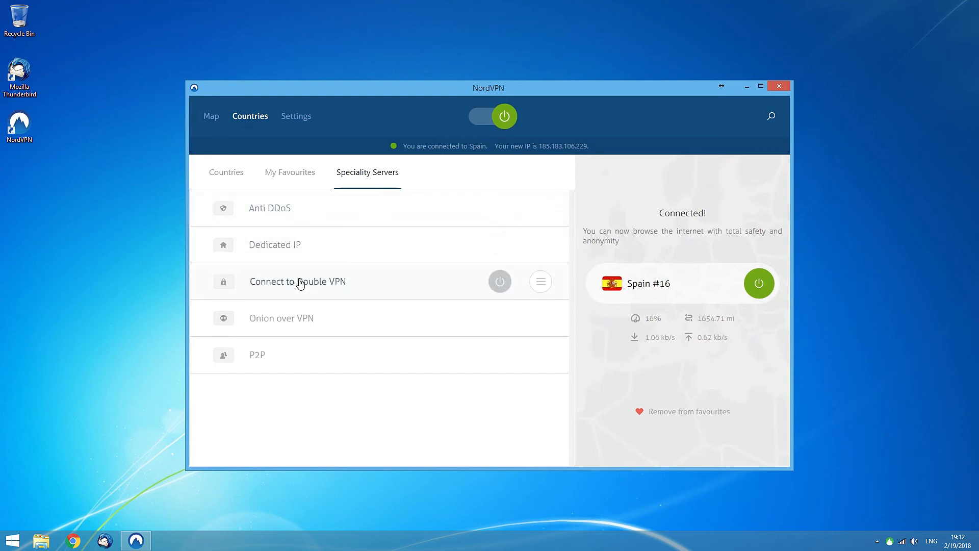
mouse_move(302, 329)
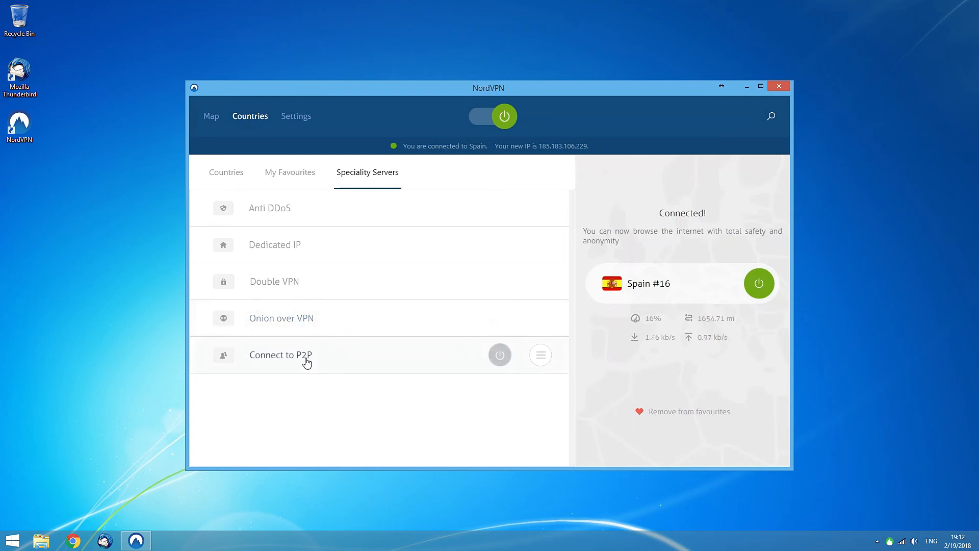
mouse_move(320, 359)
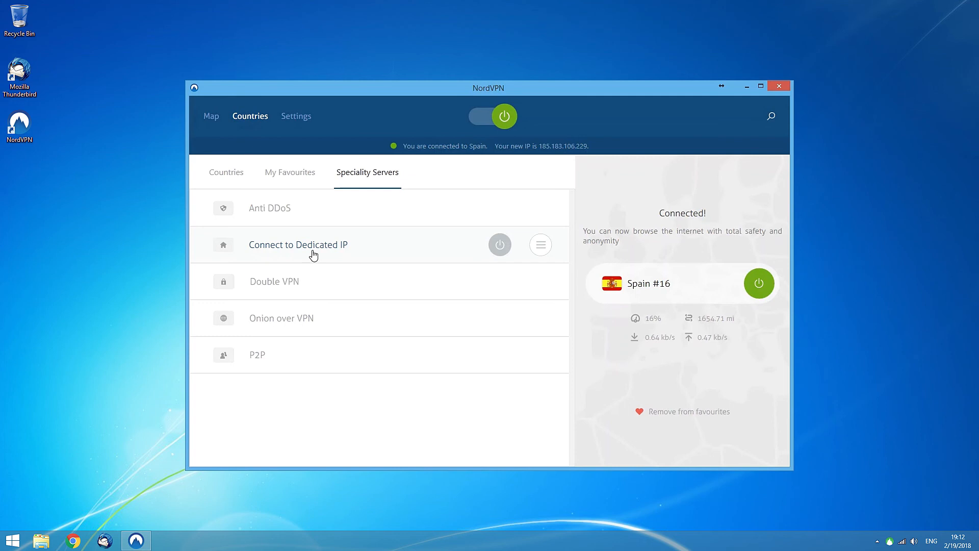
left_click(500, 245)
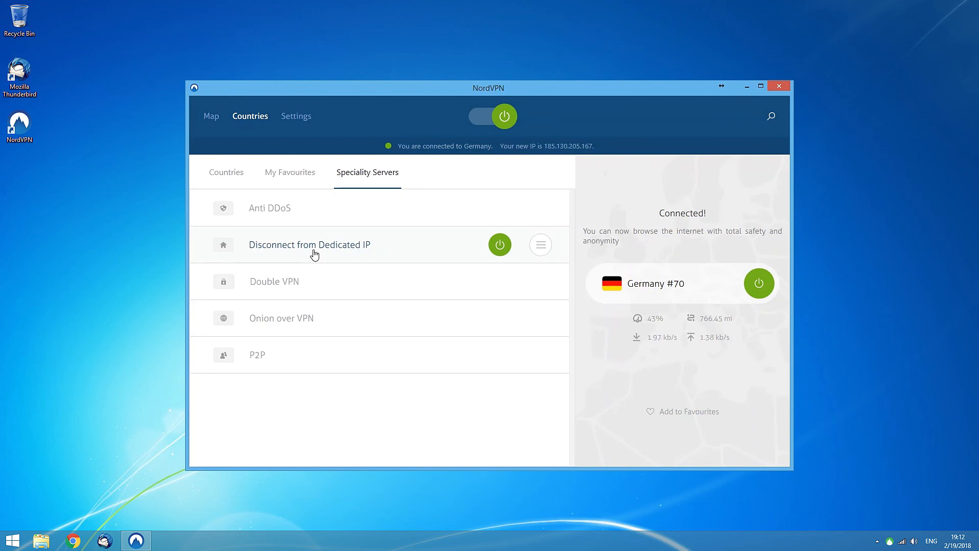
mouse_move(526, 235)
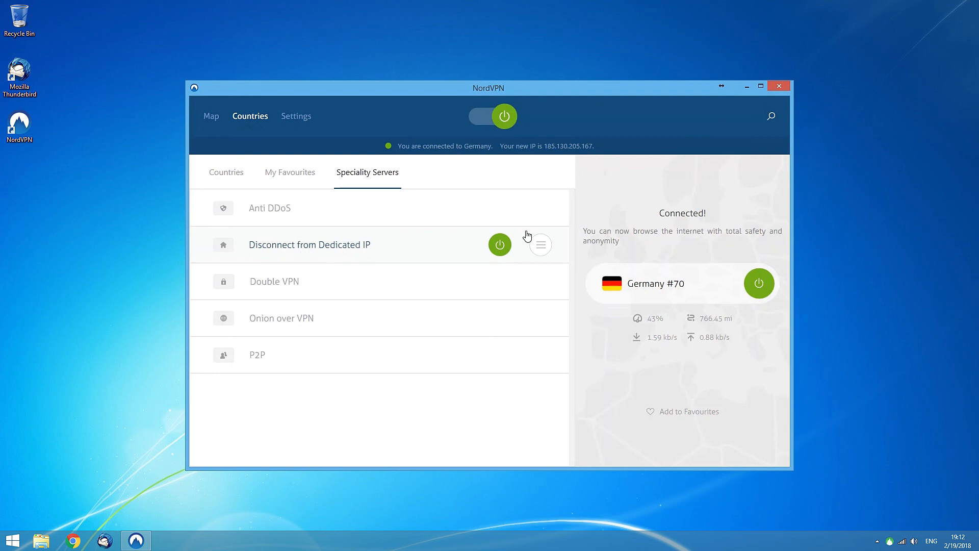
Step: List the individual Dedicated IP servers and start connecting to United Kingdom #194
left_click(540, 245)
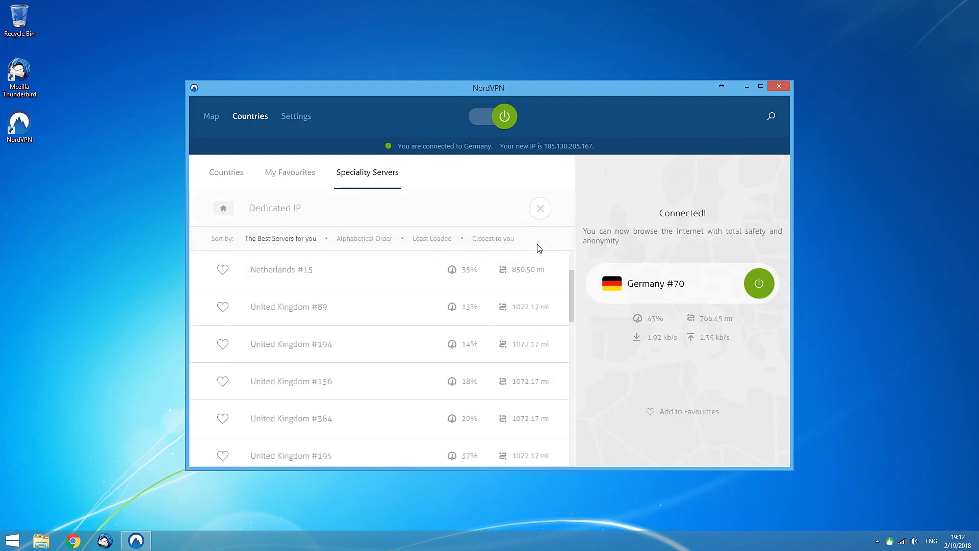
mouse_move(533, 248)
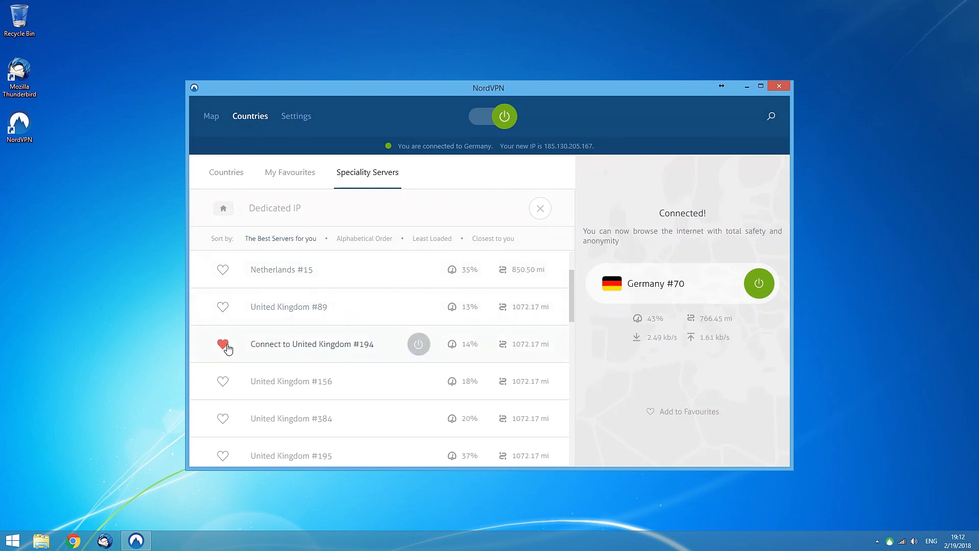
left_click(418, 344)
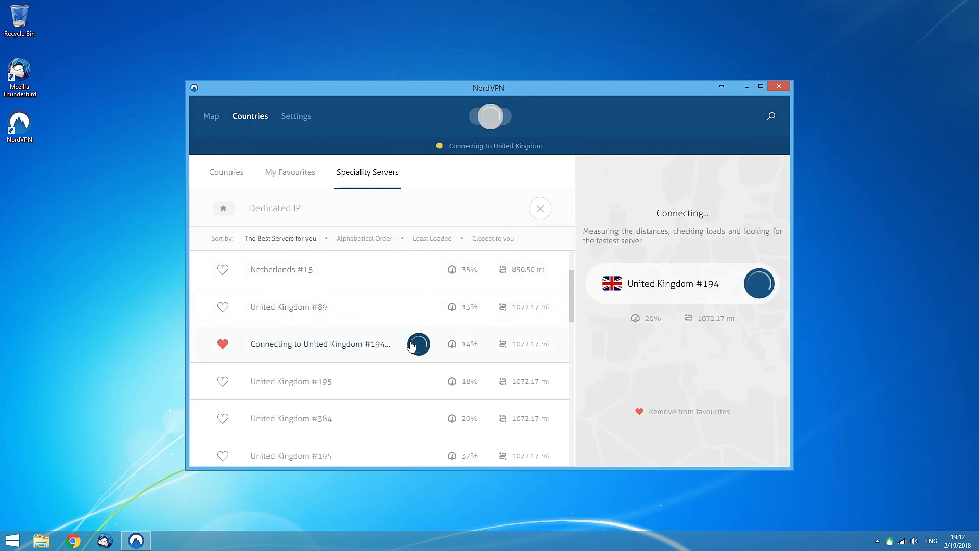